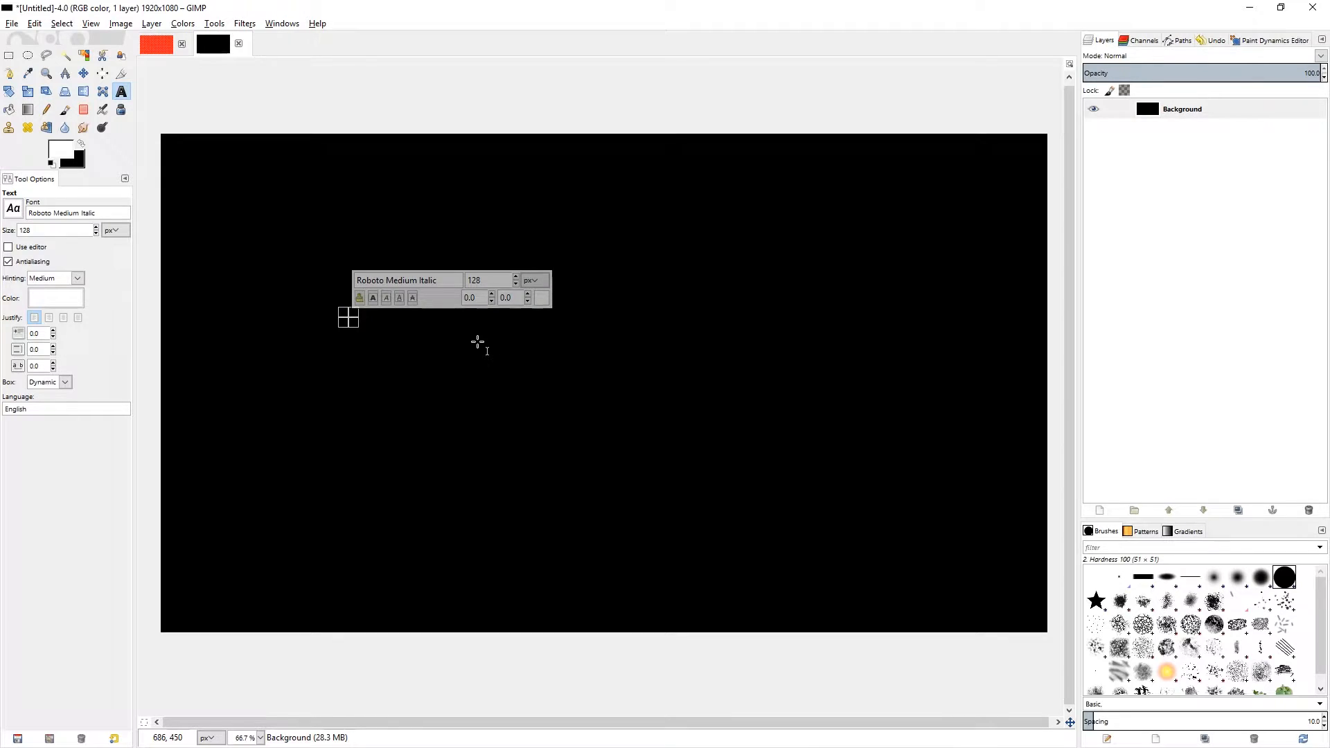
Add a text layer reading 'THIS IS A LABEL' on the black canvas in Roboto Ultra-Light.
type("THIS IS A LA")
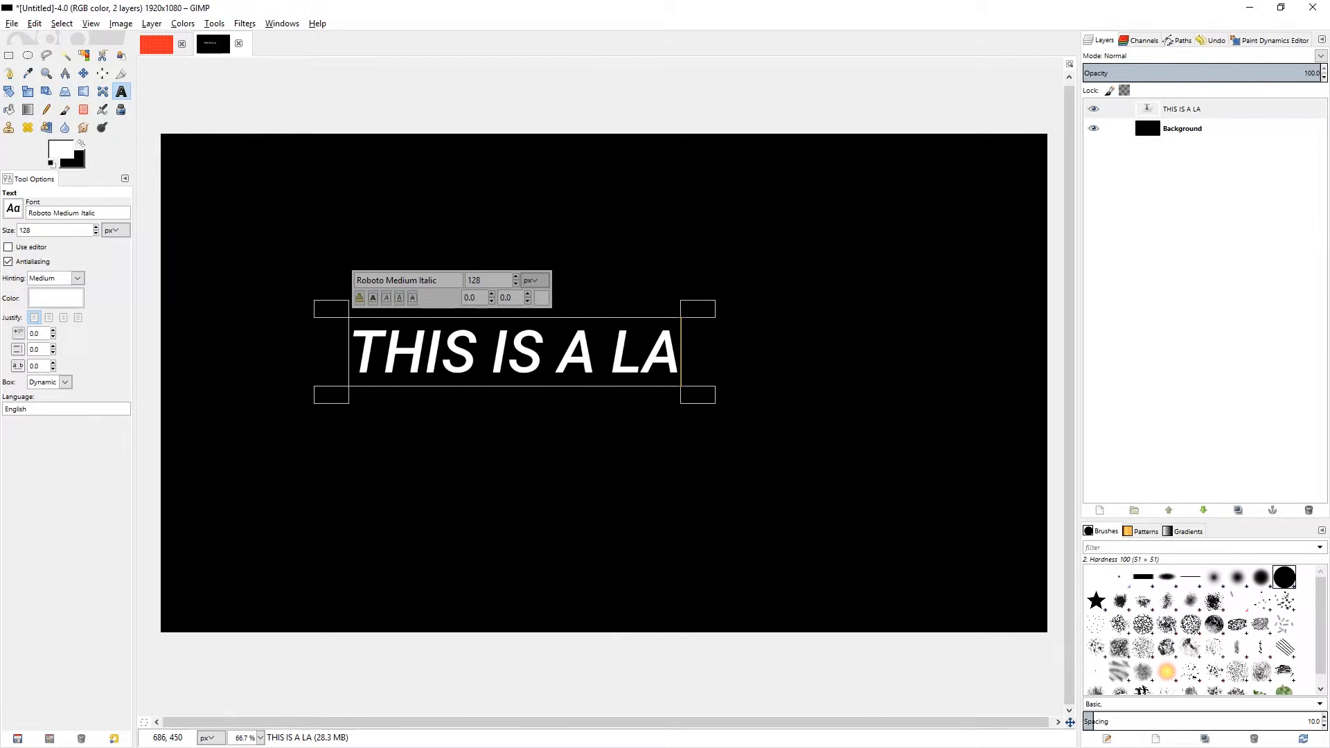
type("BEL")
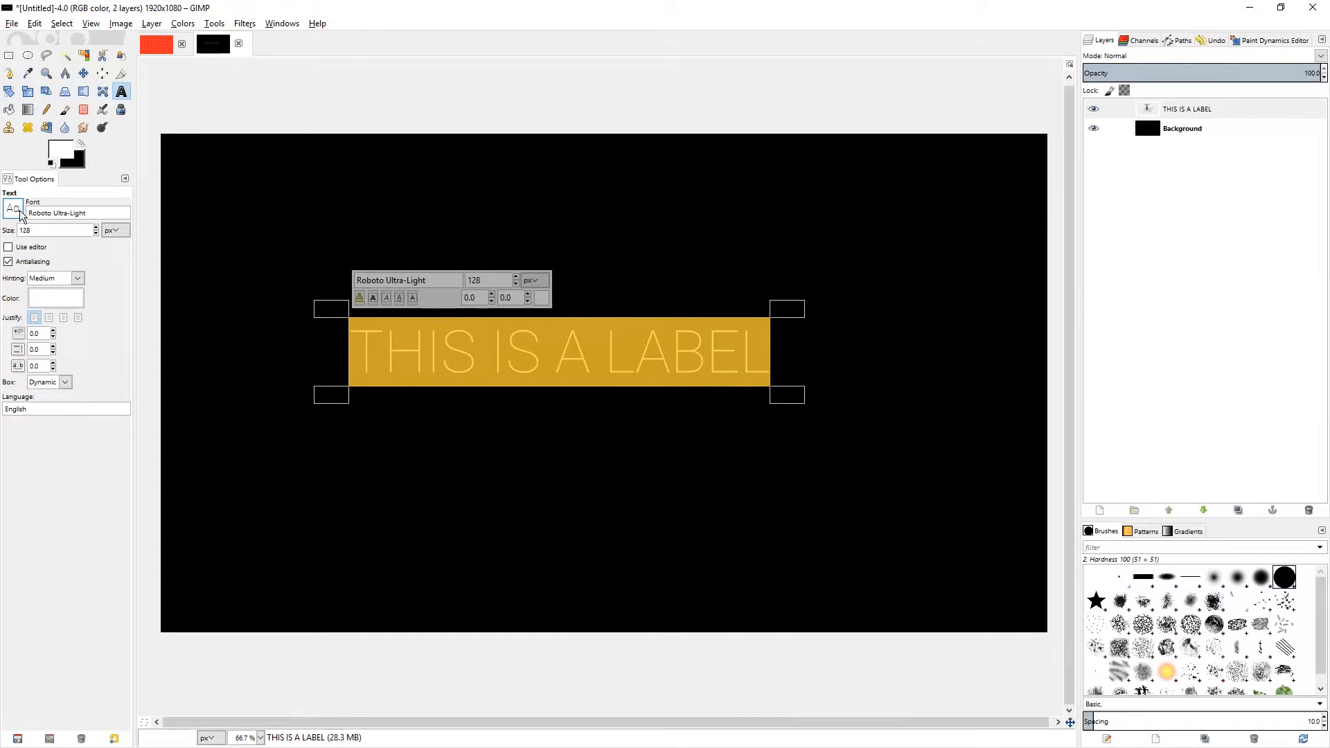
Try the label in Roboto Heavy and Light Italic, leaving it in Roboto Italic at size 128.
type("Roboto Heavy")
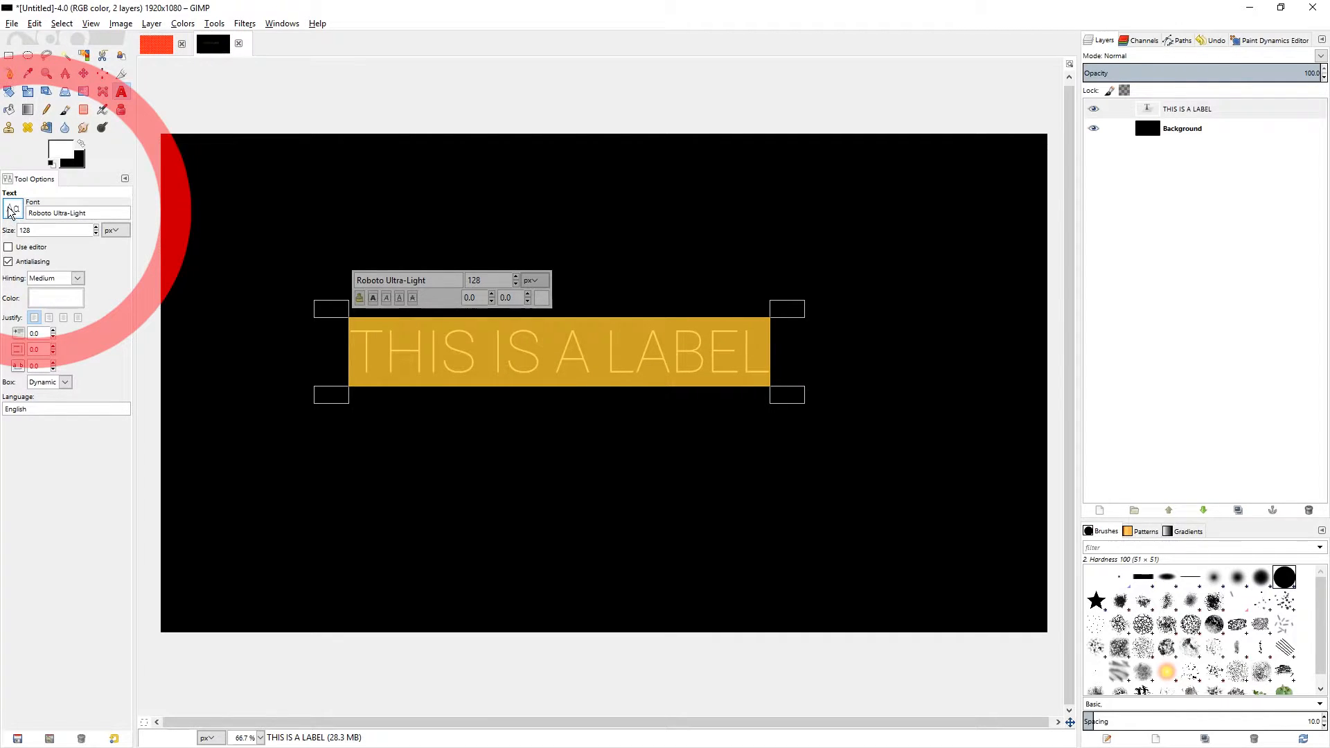
left_click(76, 212)
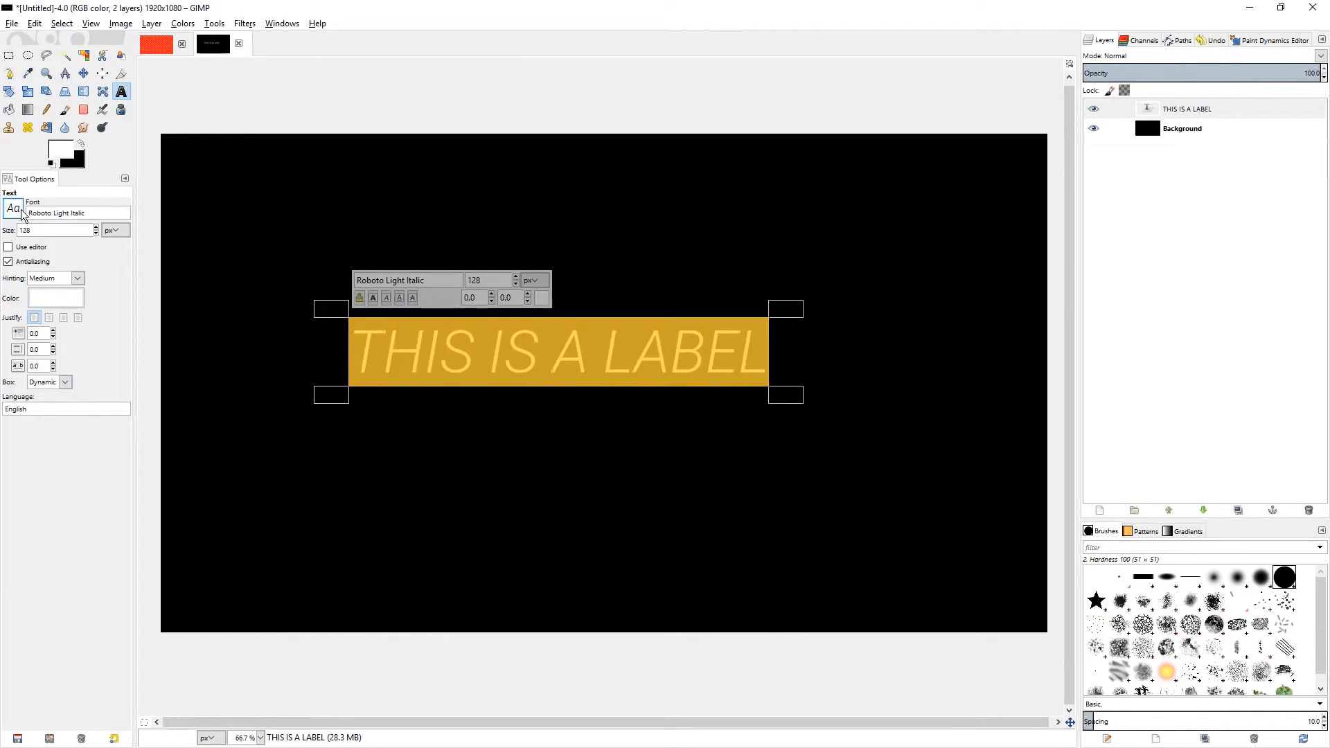
left_click(12, 210)
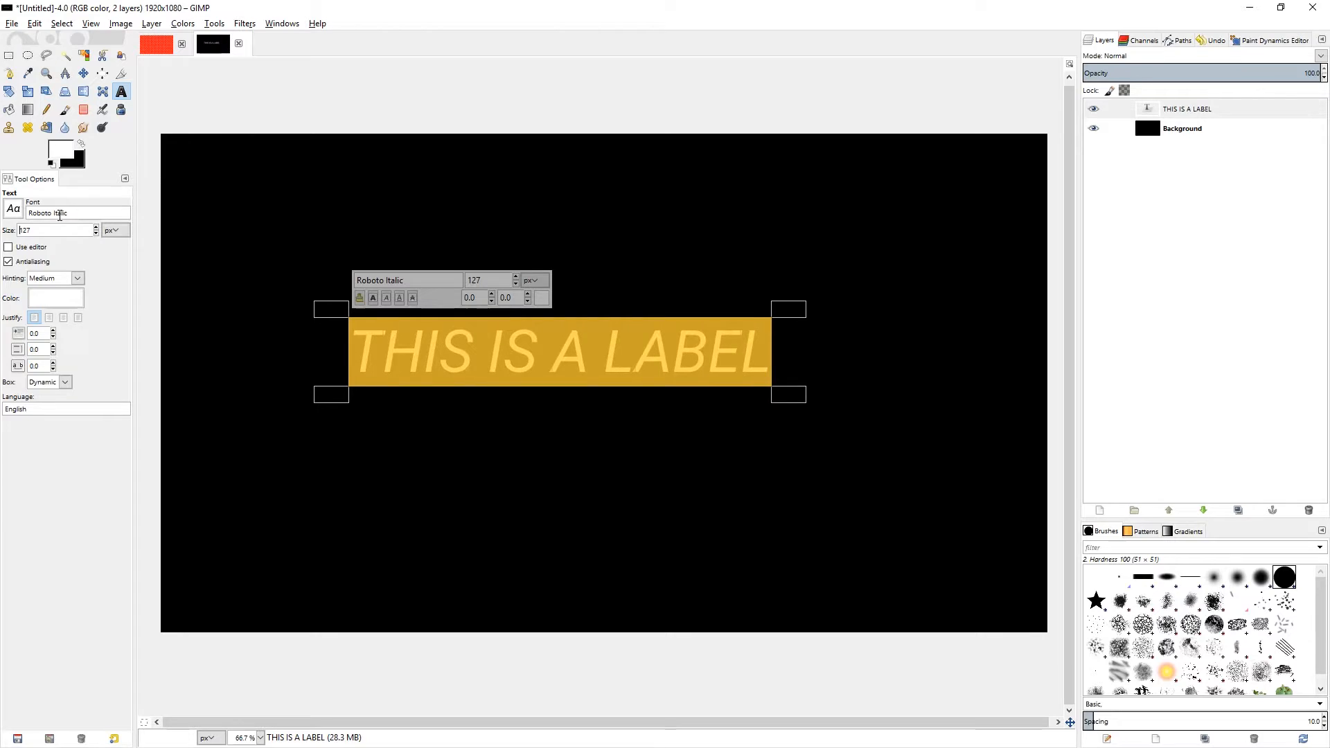
left_click(95, 227)
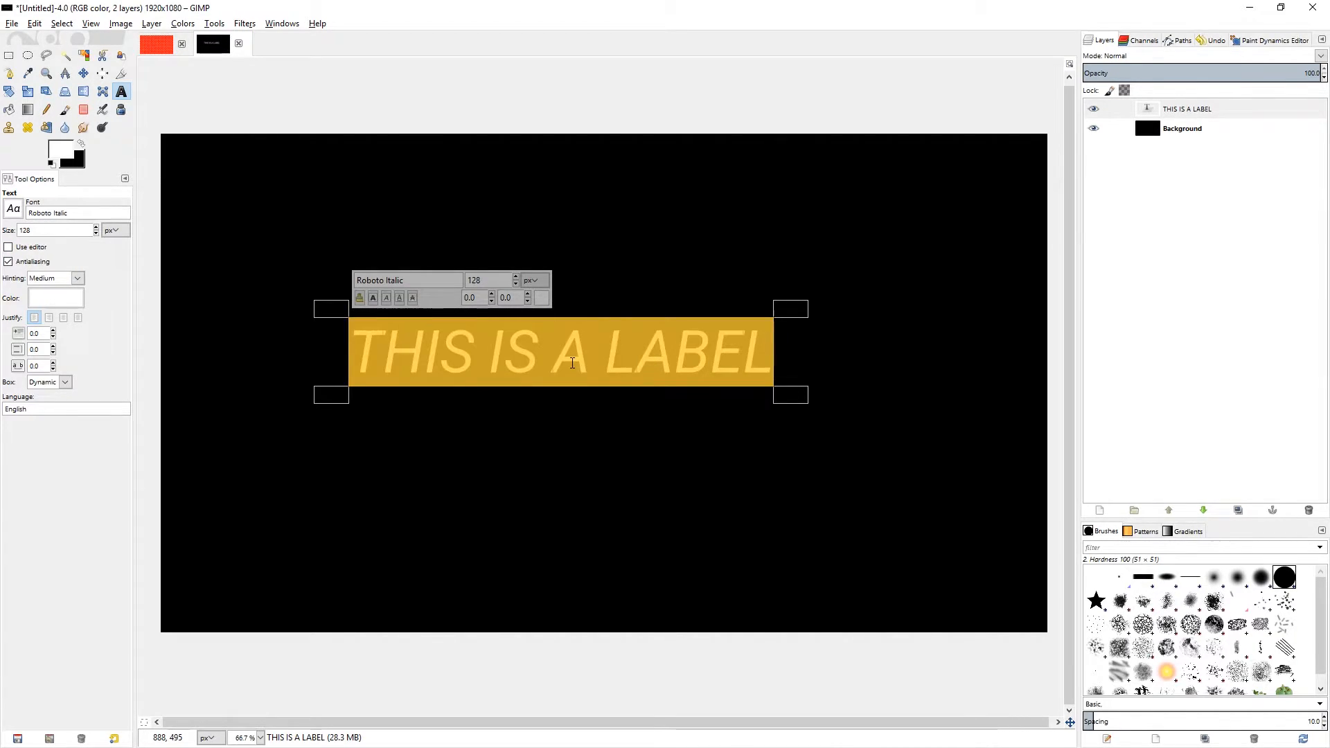
Preview the label in Sakkal Majalla Bold, Sans and Rockwell Bold from the Fonts dock.
left_click(281, 24)
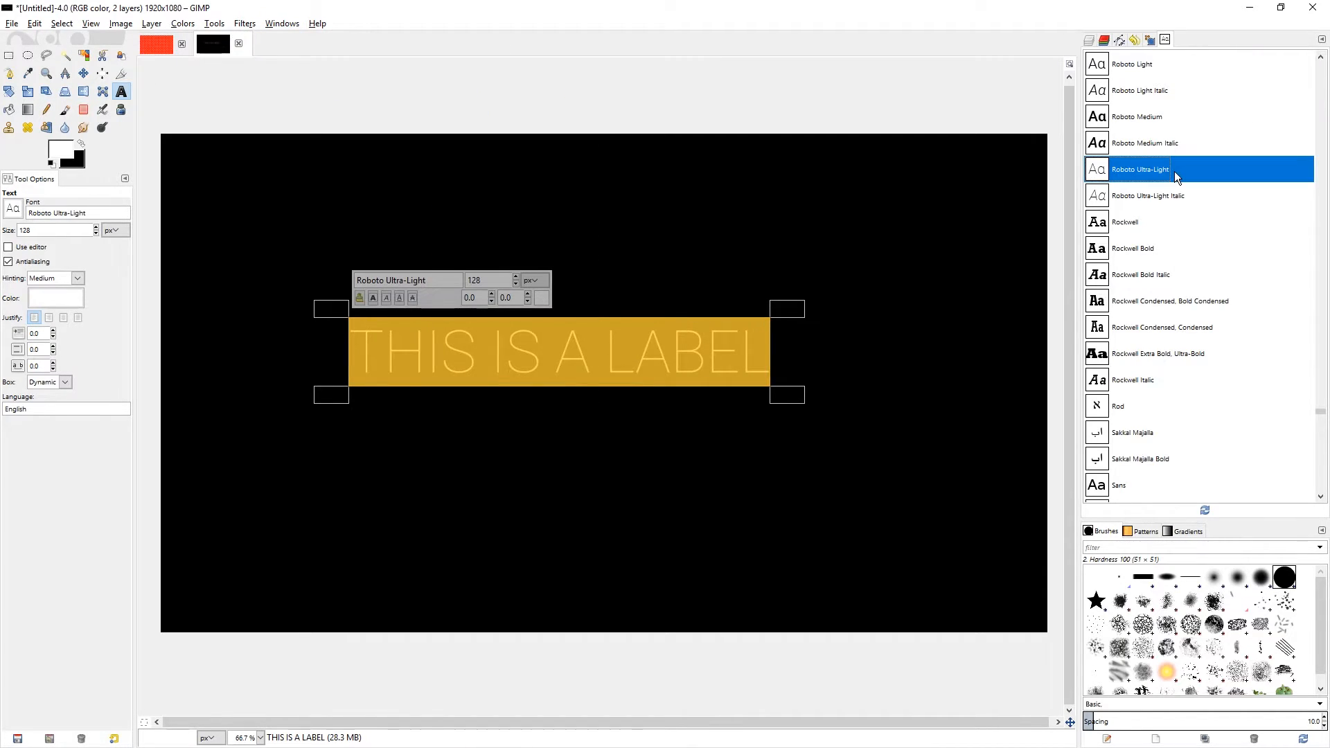
left_click(1140, 459)
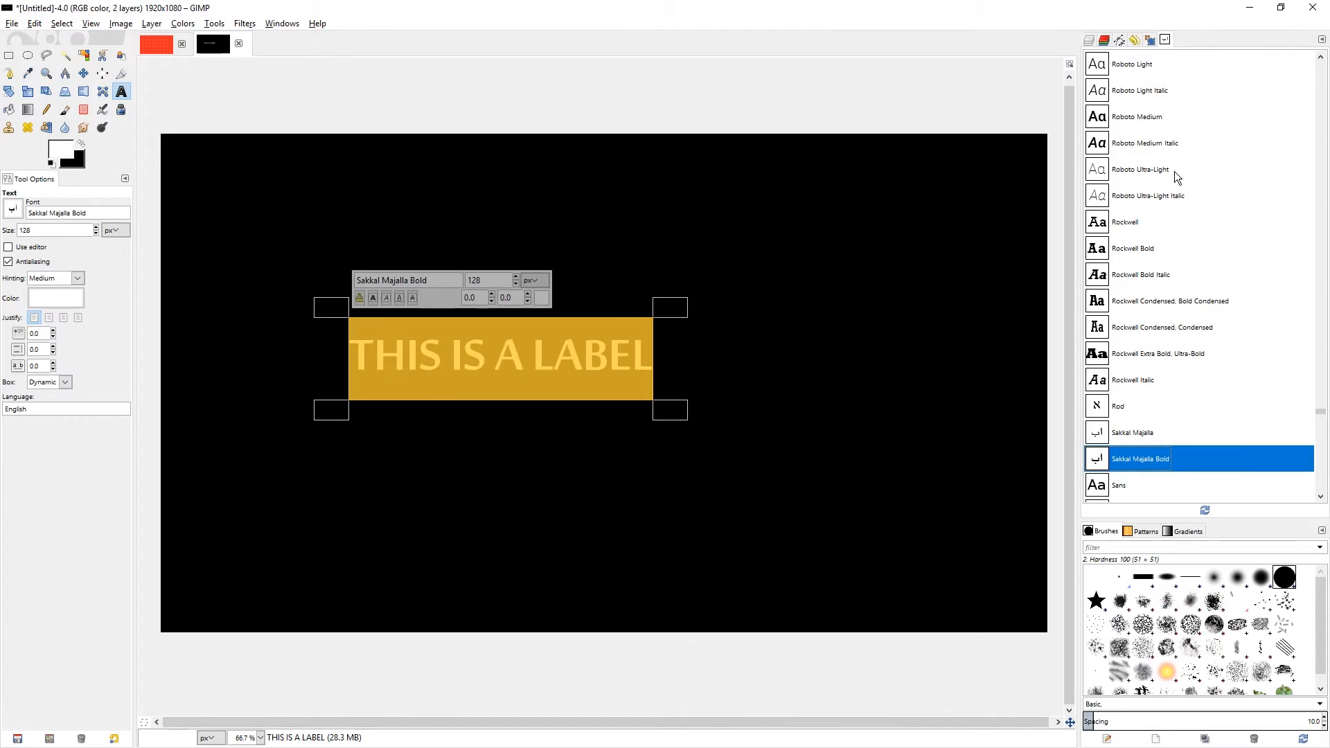
left_click(1119, 357)
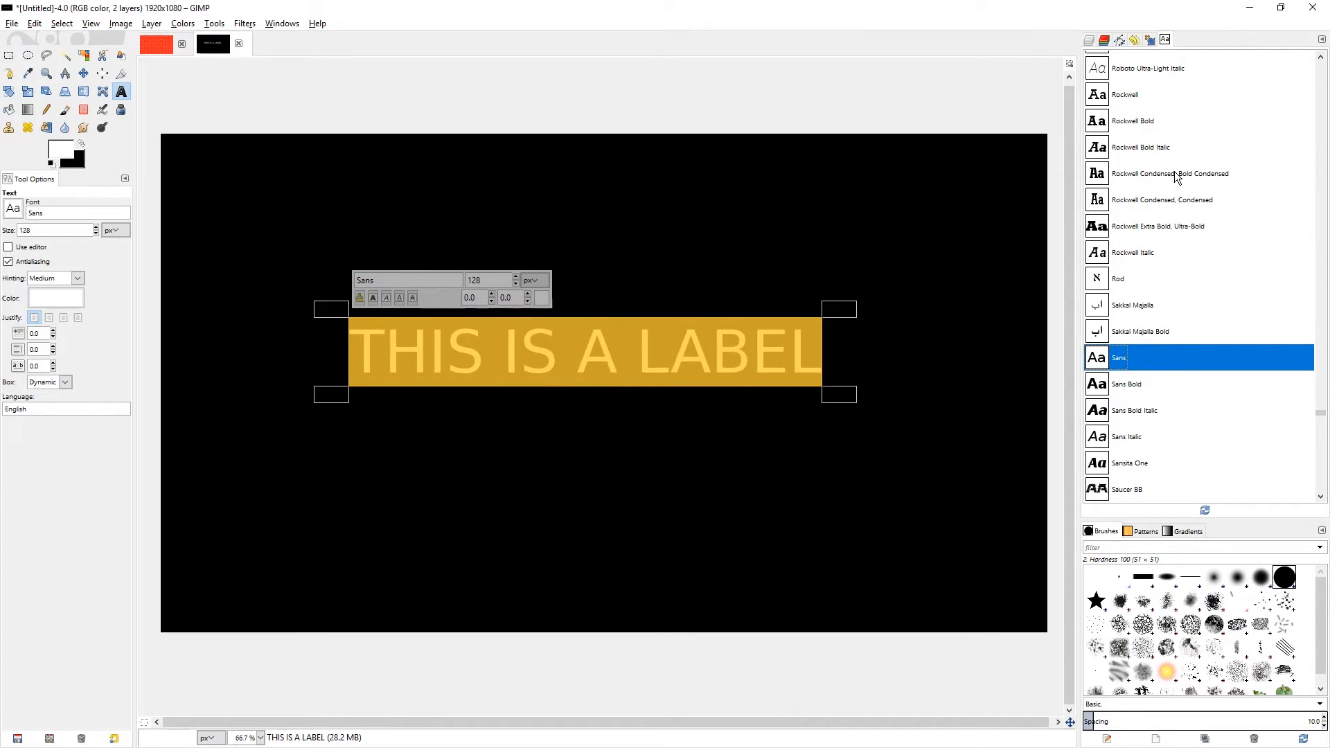
left_click(1132, 121)
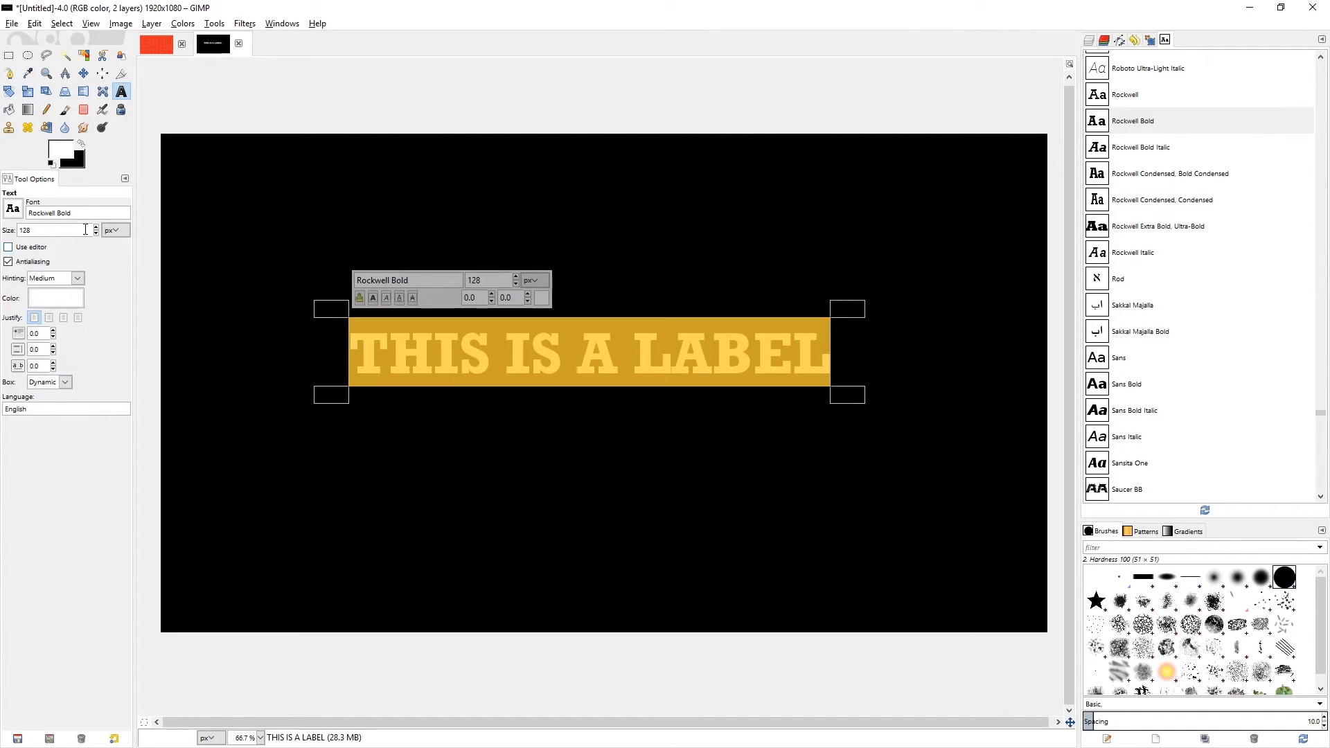
View the label cleanly, try Rockwell Bold Italic, then restore Roboto Ultra-Light.
left_click(10, 56)
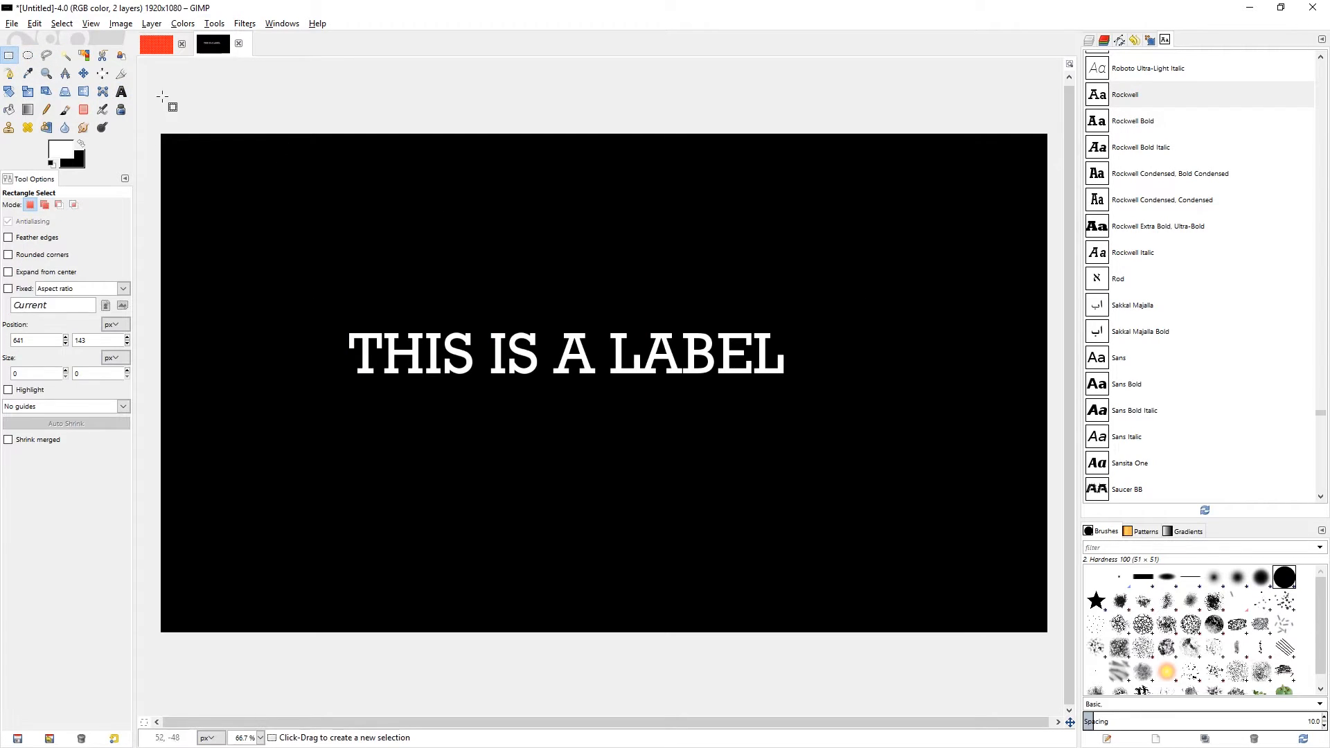
left_click(120, 91)
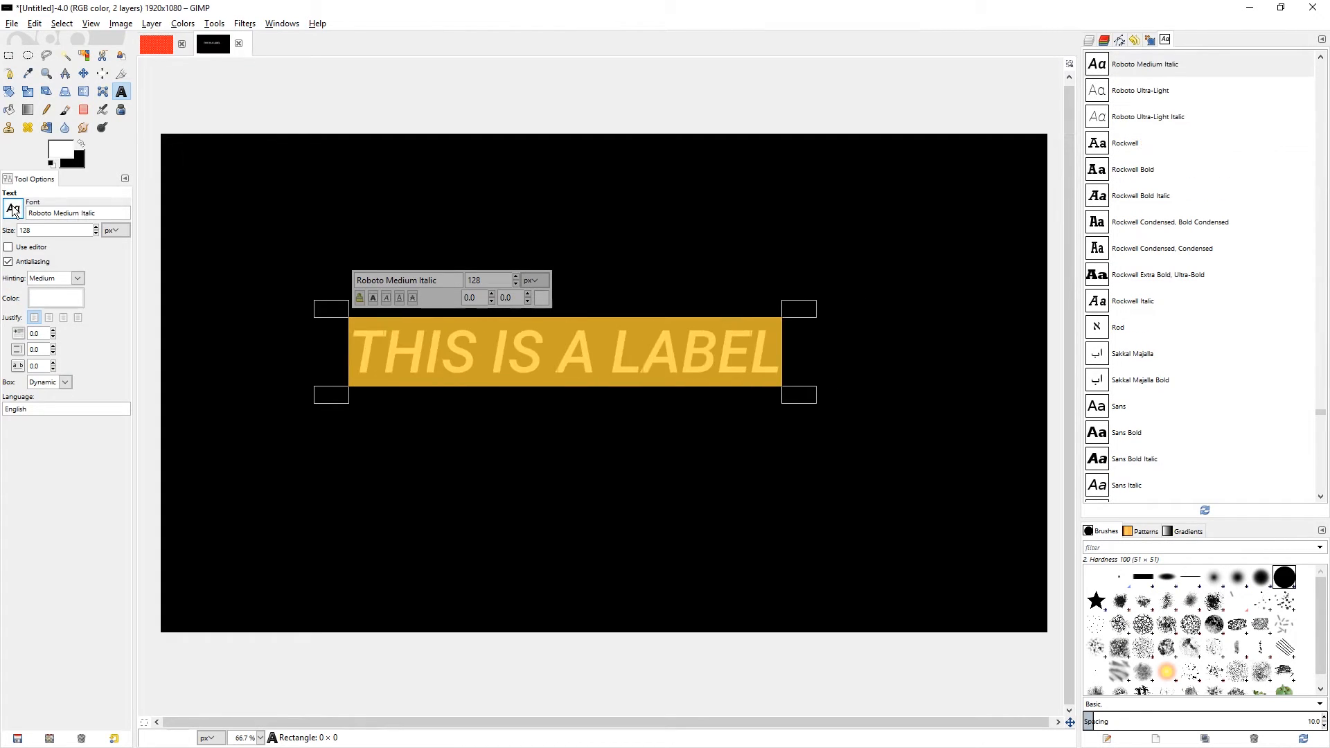
left_click(1140, 195)
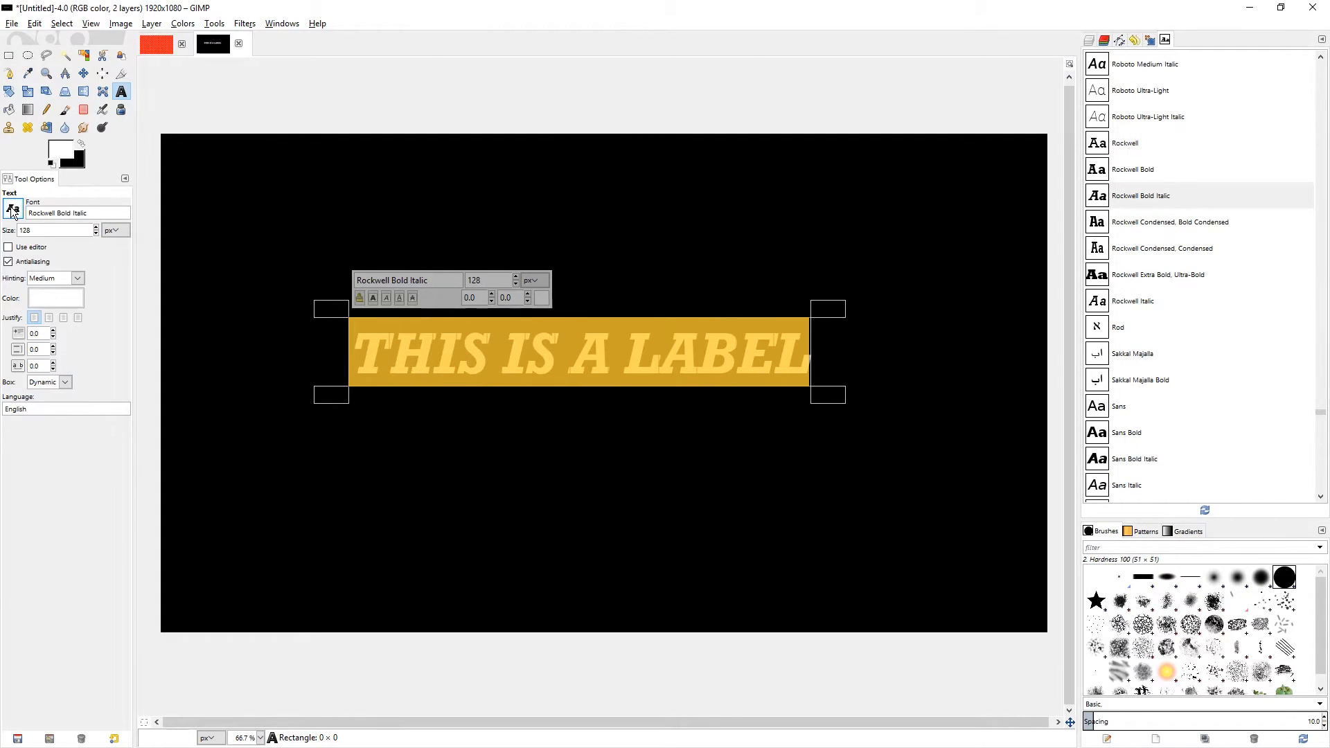
left_click(1140, 195)
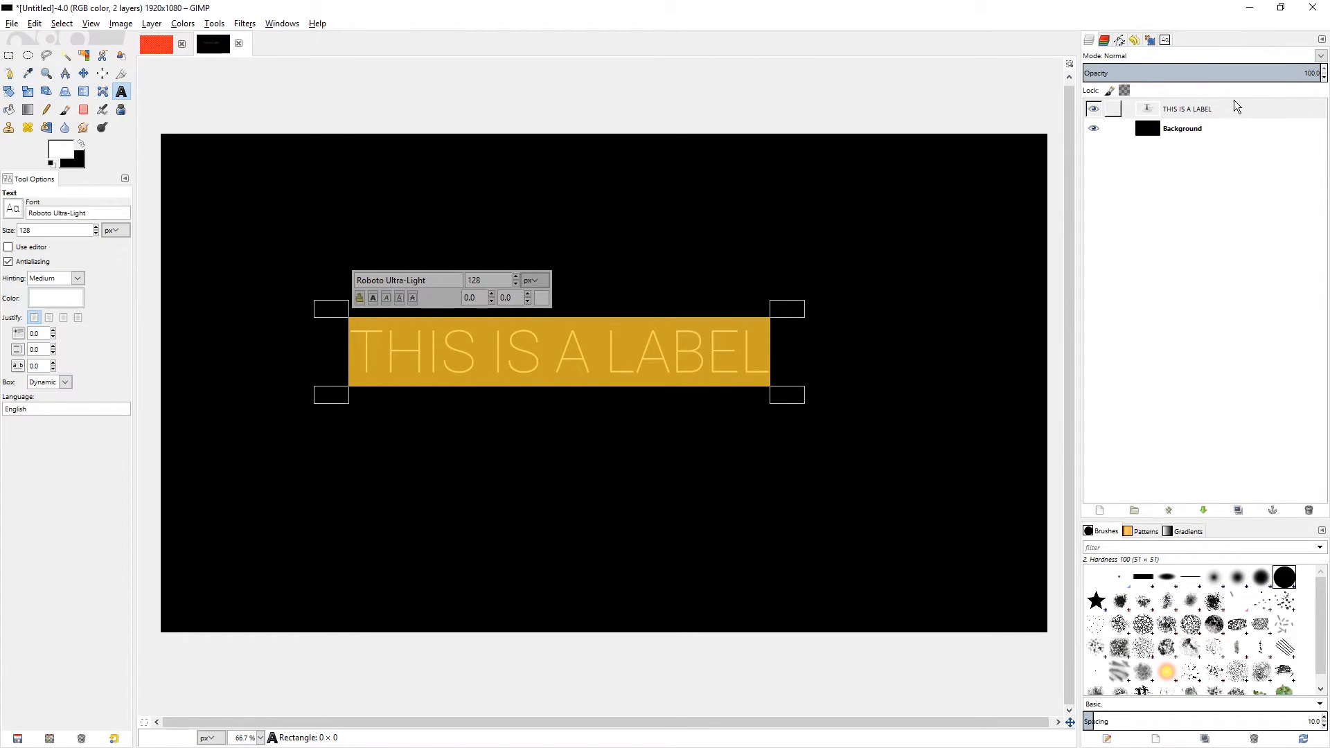
Delete the old label and recreate 'THIS IS A LABEL' as a new text layer in Sansita One.
left_click(1185, 108)
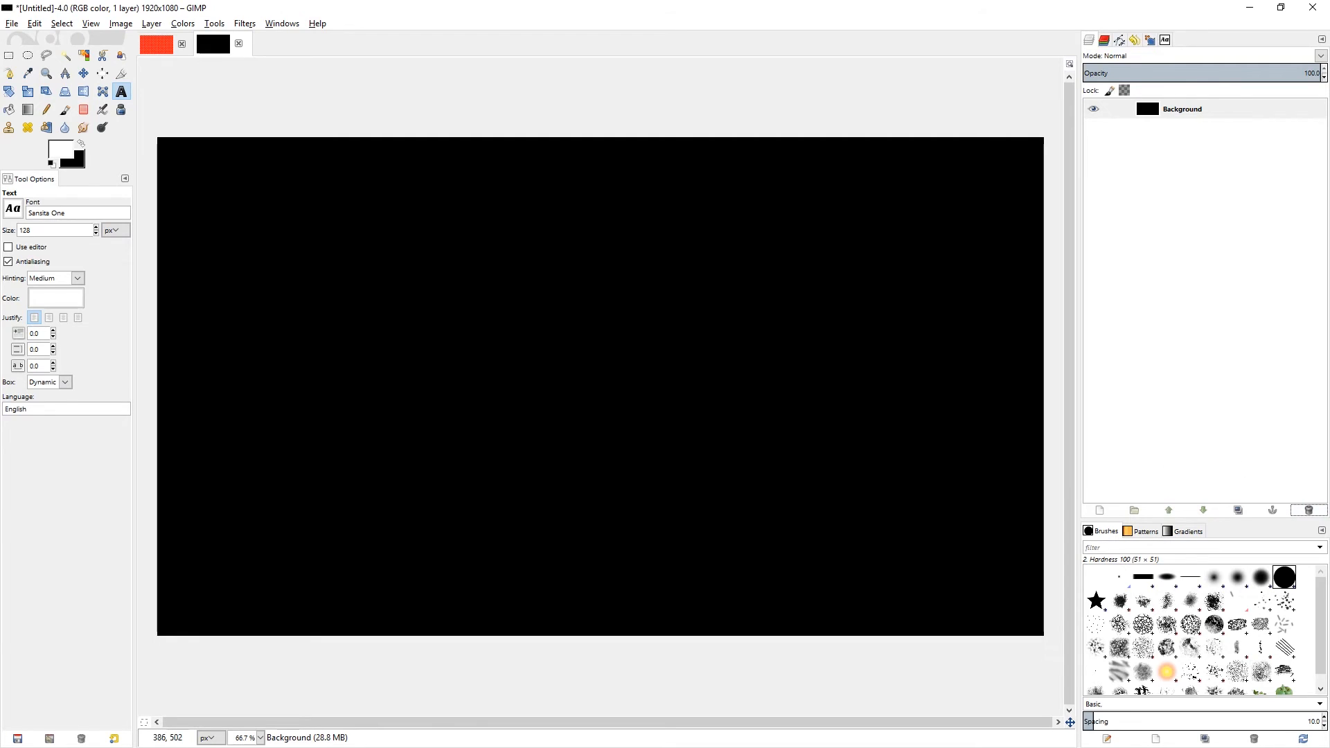
type("THIS IS A LABEL")
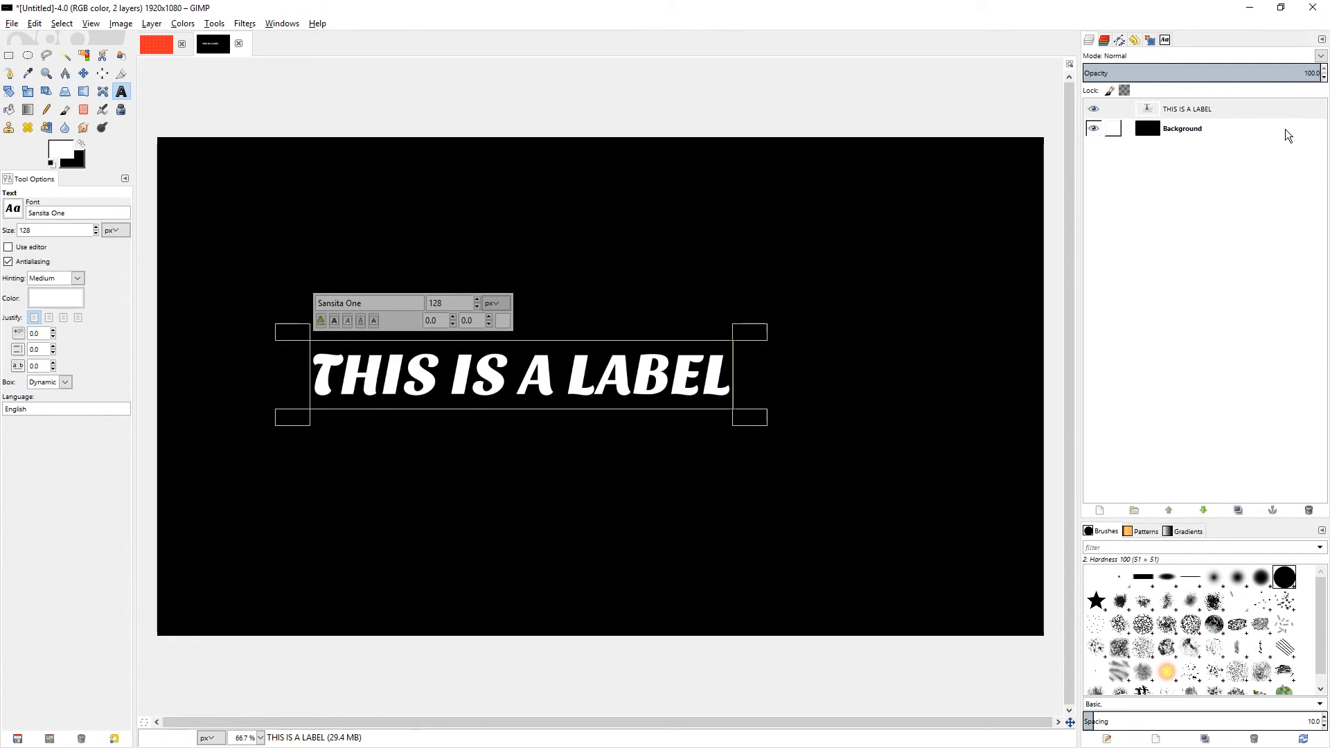
Preview the new label in Rockwell Extra Bold, Segoe Print, Sans Bold, Segoe Script Bold, Segoe UI, Segoe Print Bold and Sans Italic.
left_click(1158, 119)
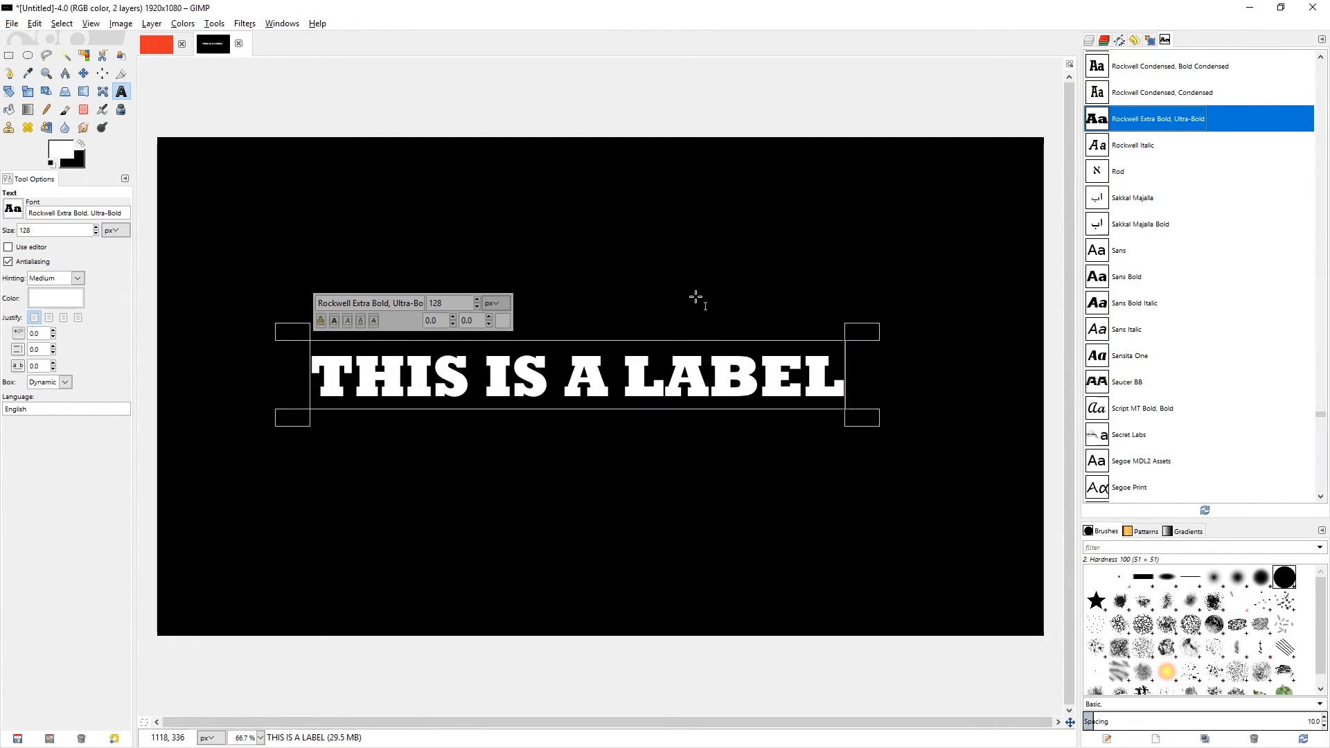
left_click(1136, 410)
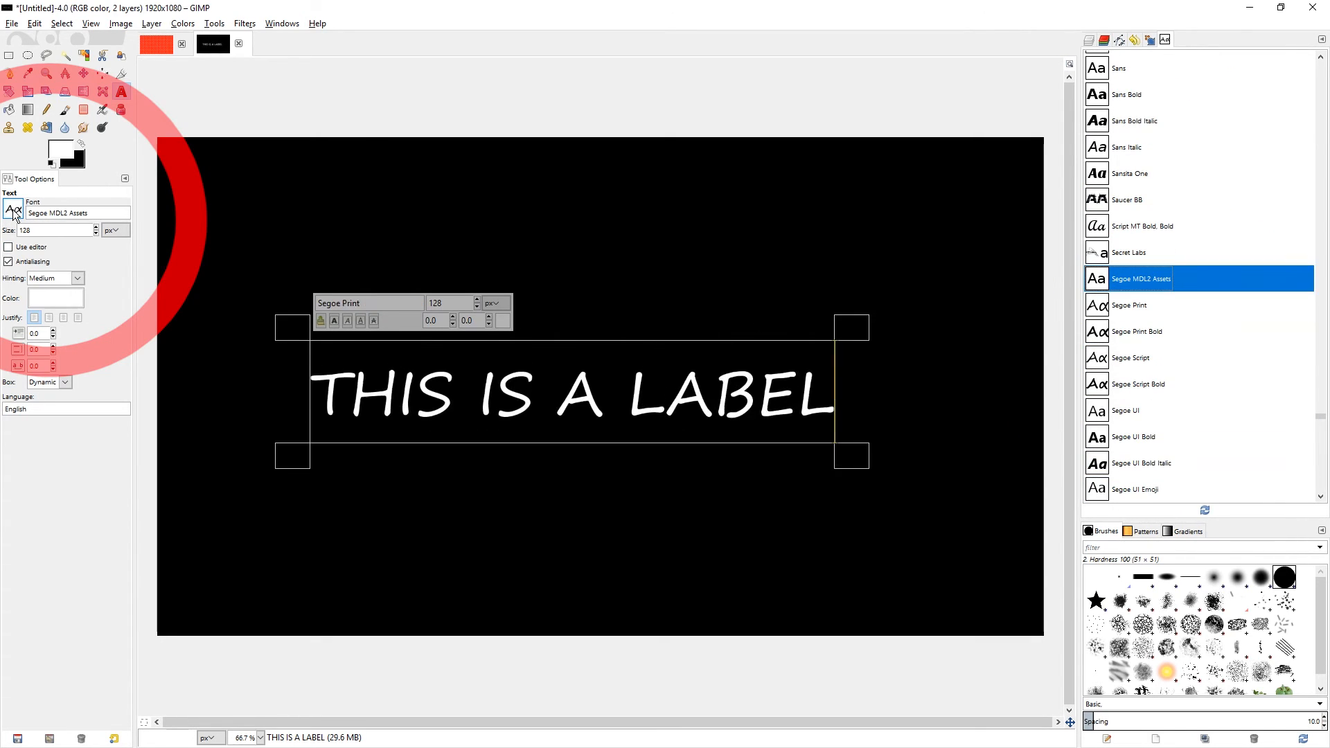
left_click(1124, 94)
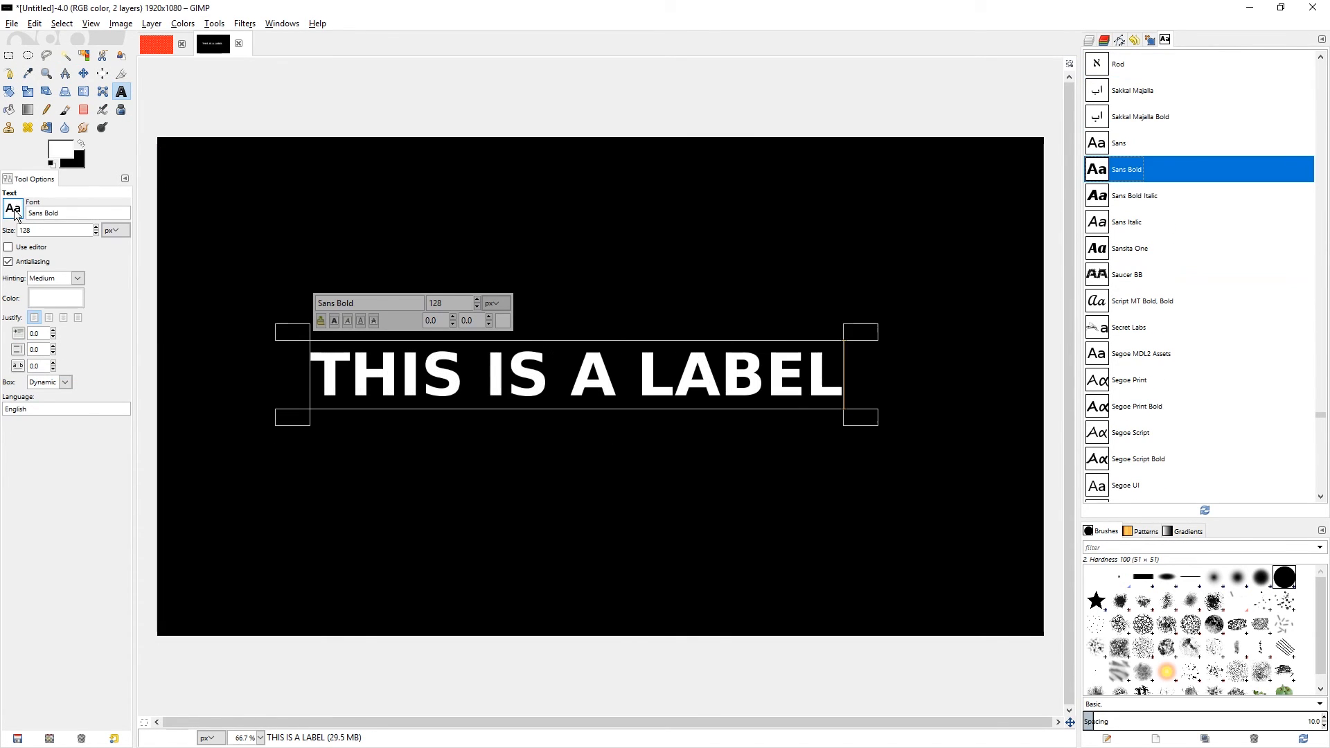
left_click(1138, 459)
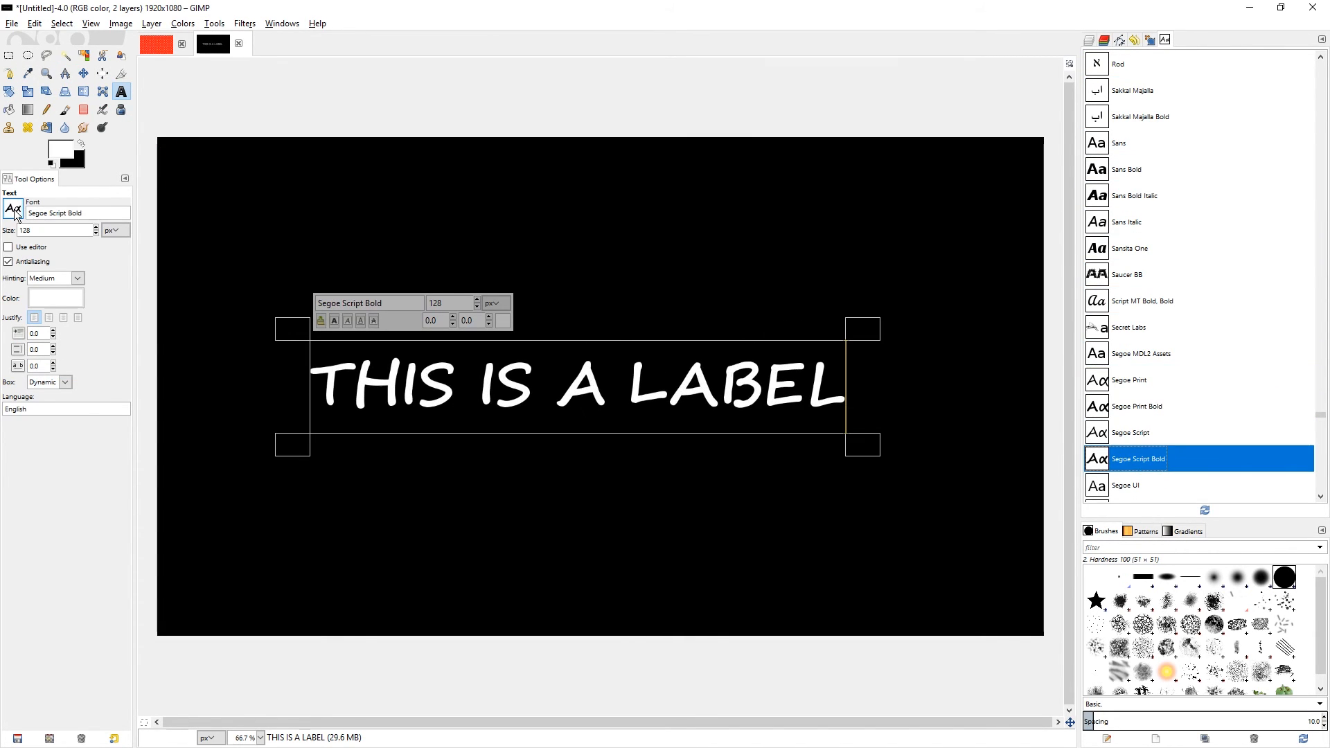
left_click(1125, 484)
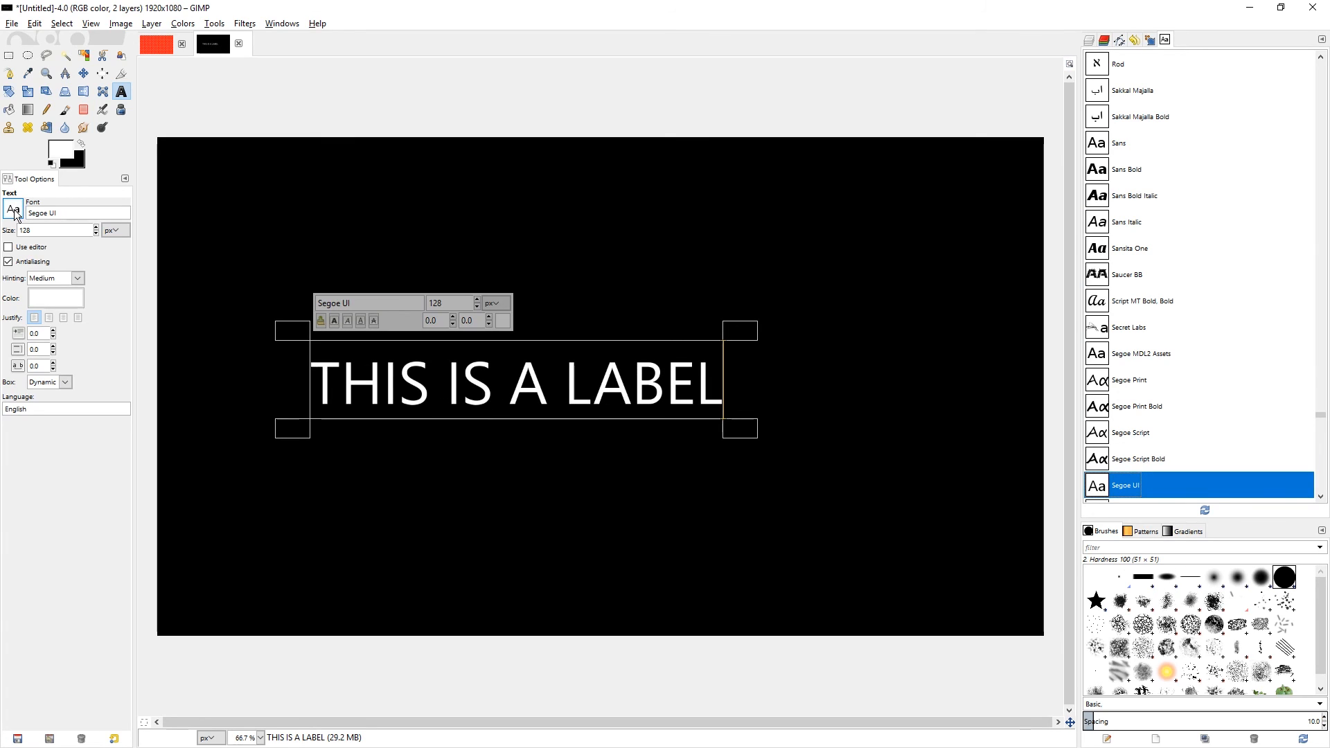
left_click(1136, 406)
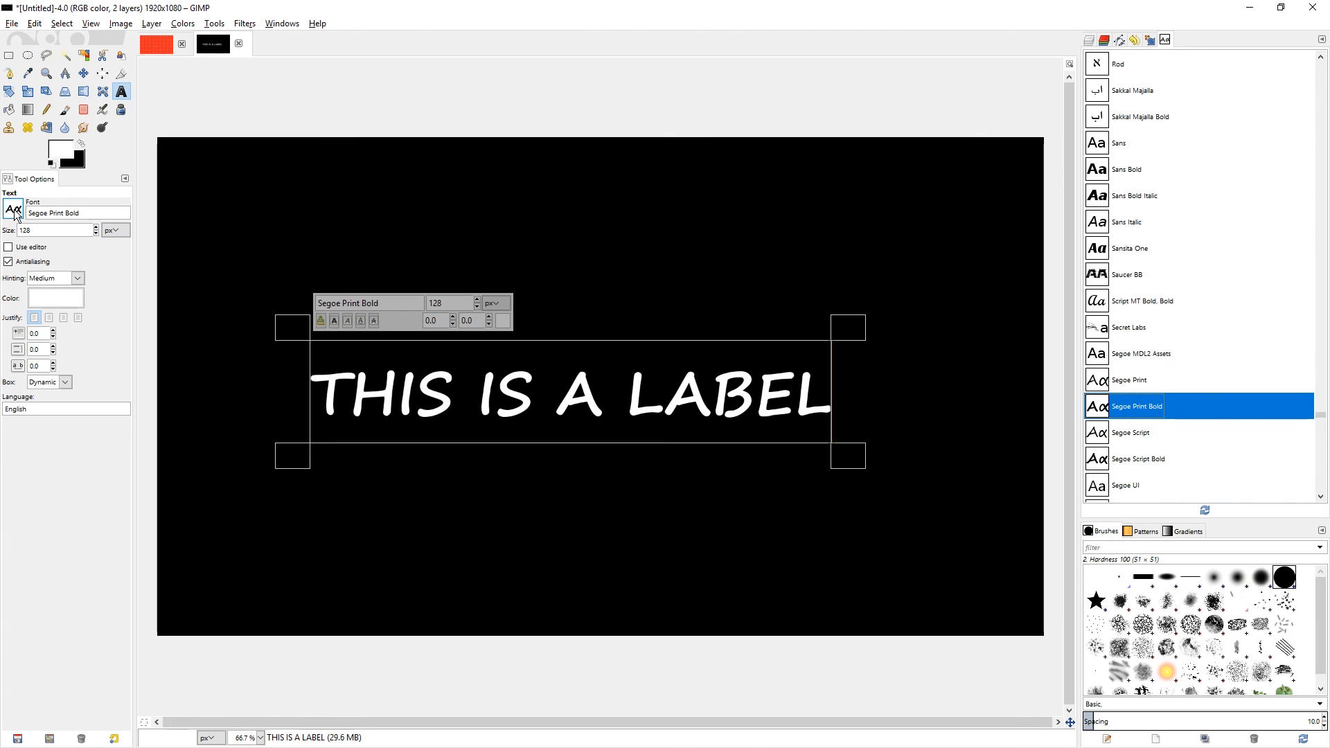
left_click(1126, 222)
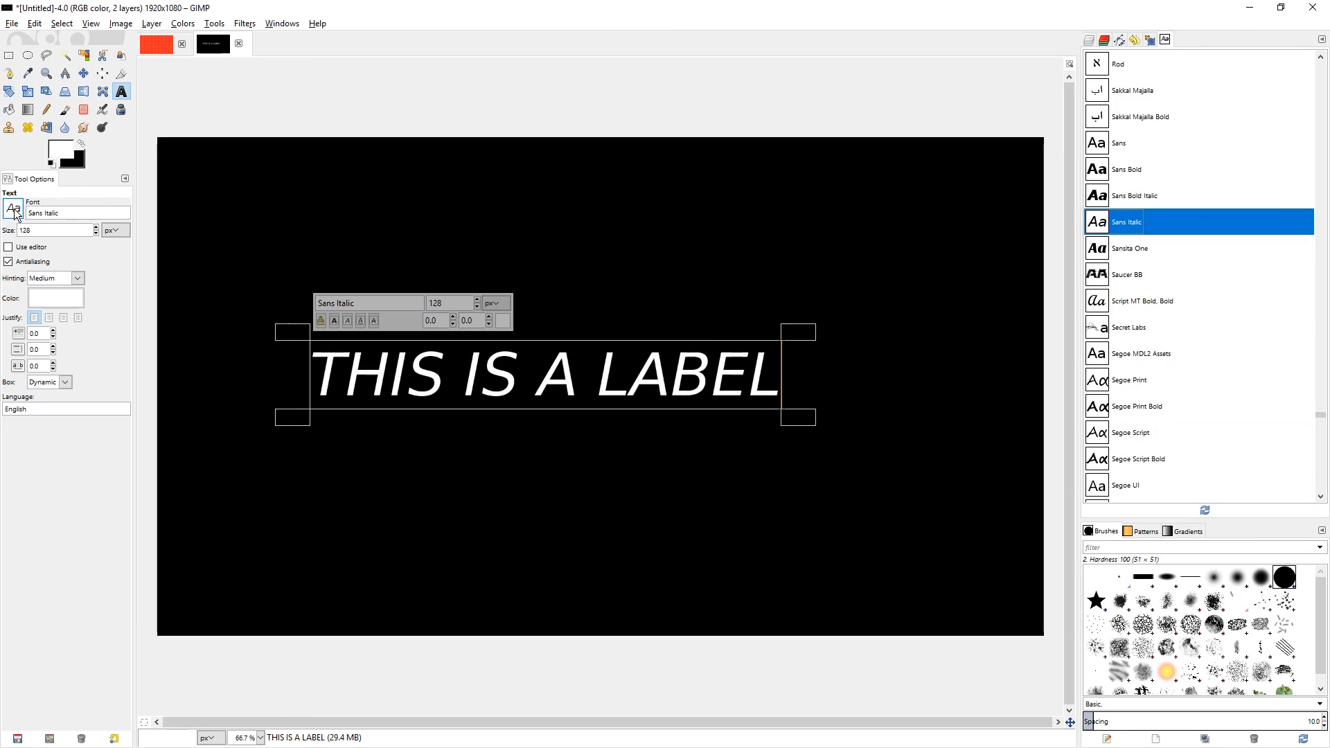